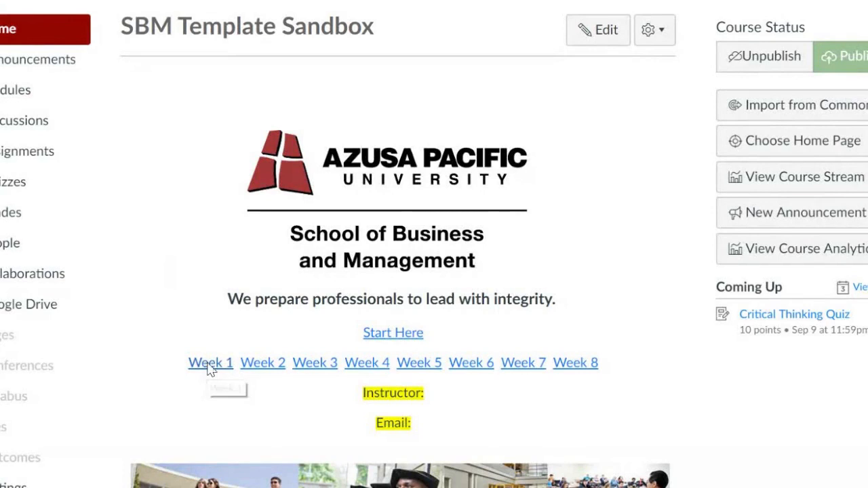
# Follow the Week 1 link from the home page and scroll through the Modules page it opens
pyautogui.click(15, 90)
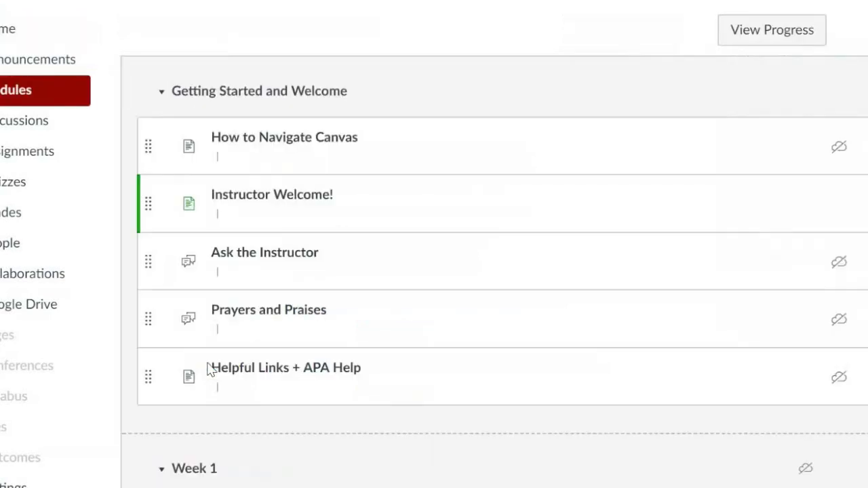
pyautogui.scroll(-3)
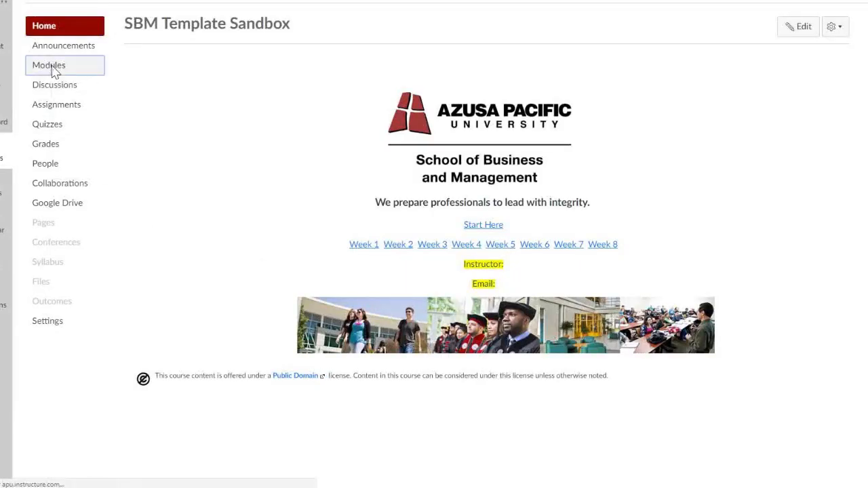
# Show the Modules list and pick Discussion 1 under Week 1--Why Critical Thinking?
pyautogui.click(49, 65)
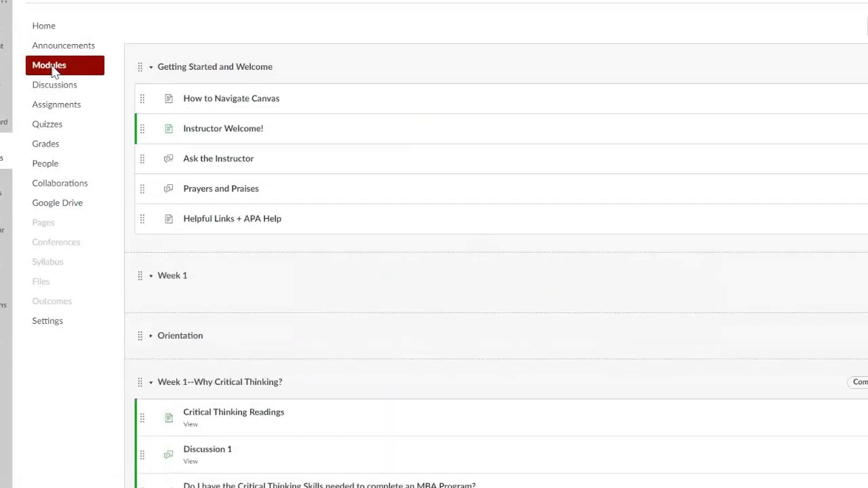
pyautogui.moveTo(192, 460)
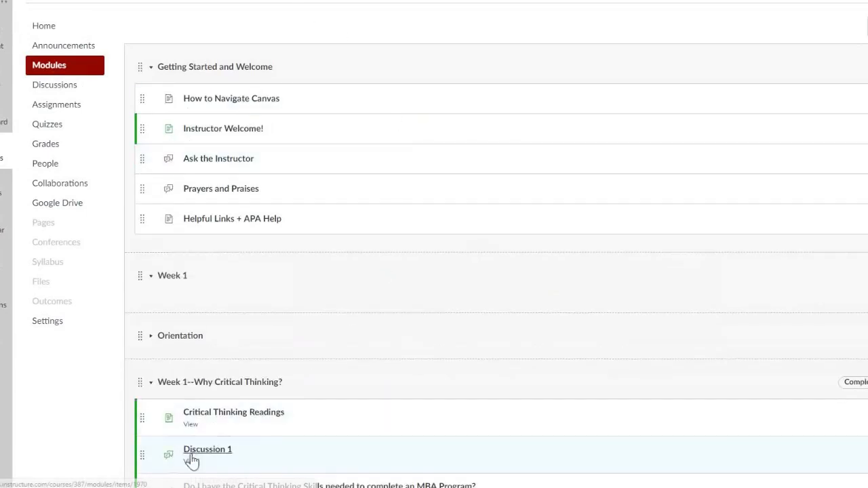
pyautogui.click(208, 449)
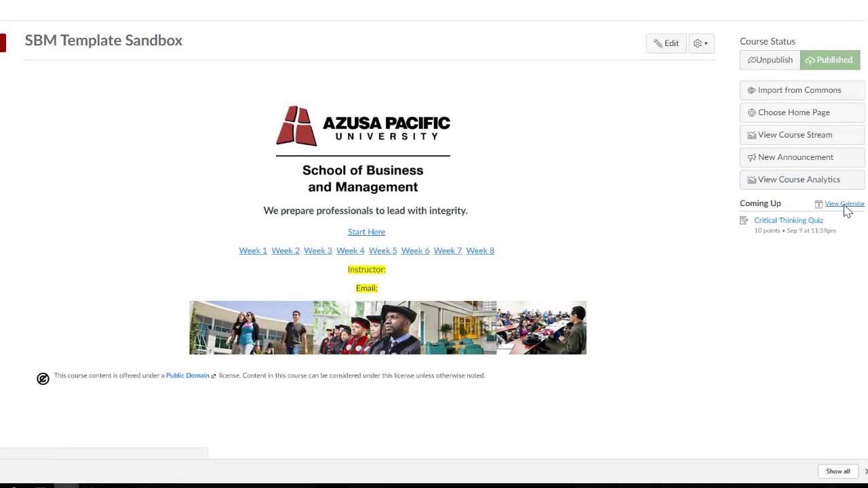
# View the September 2017 calendar and bring up the Critical Thinking Quiz due Sep 9
pyautogui.click(844, 204)
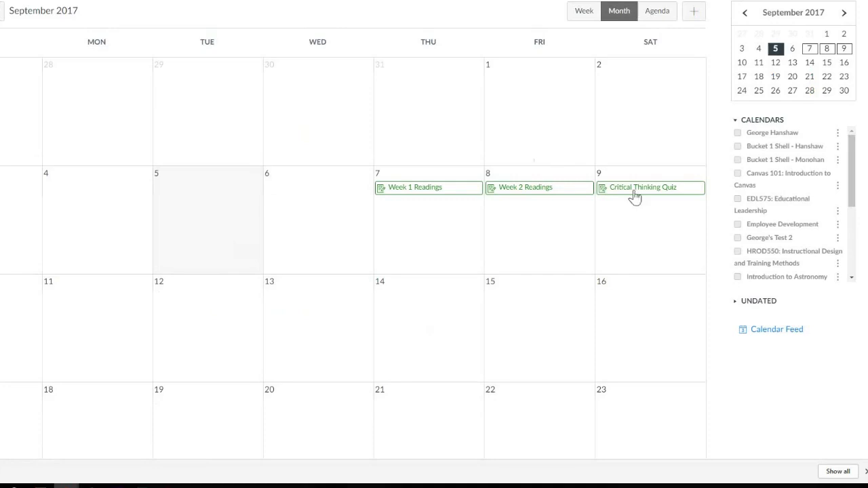
pyautogui.click(638, 187)
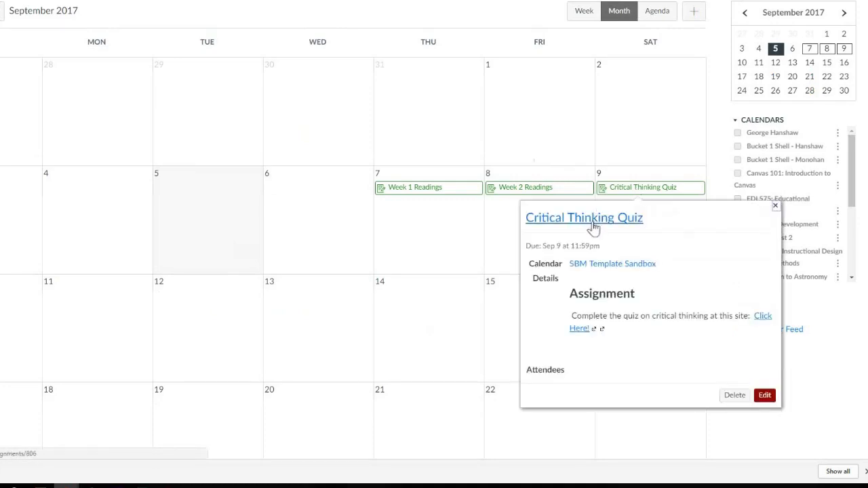
pyautogui.click(584, 217)
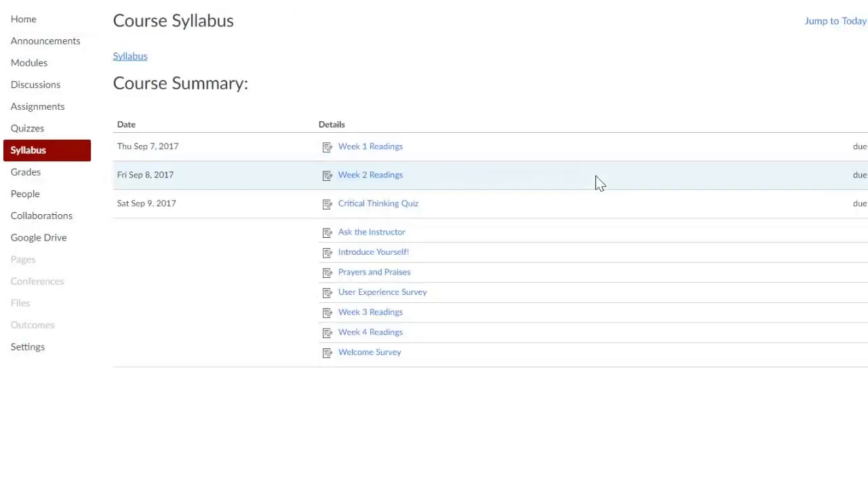
pyautogui.moveTo(111, 47)
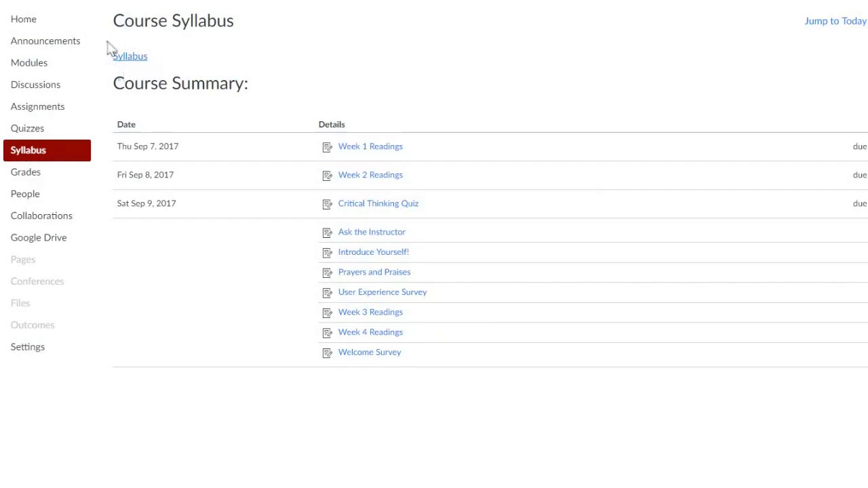
pyautogui.moveTo(342, 419)
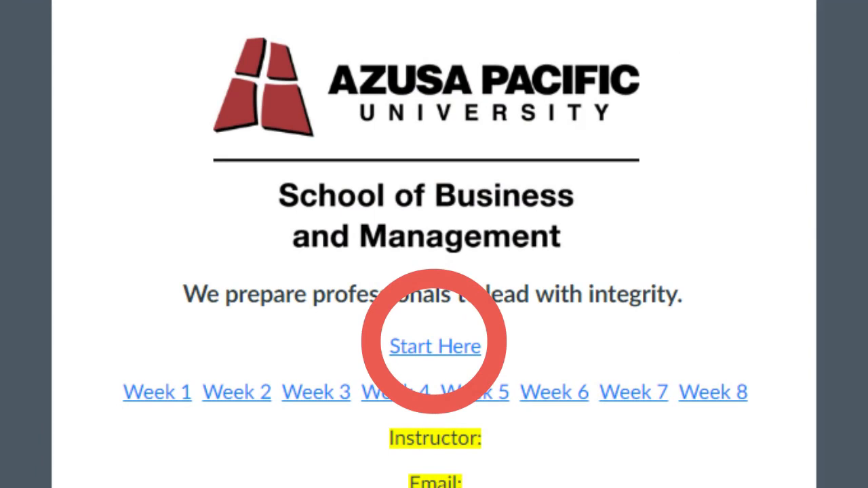
# Follow the Start Here link to the Getting Started and Welcome module
pyautogui.click(435, 346)
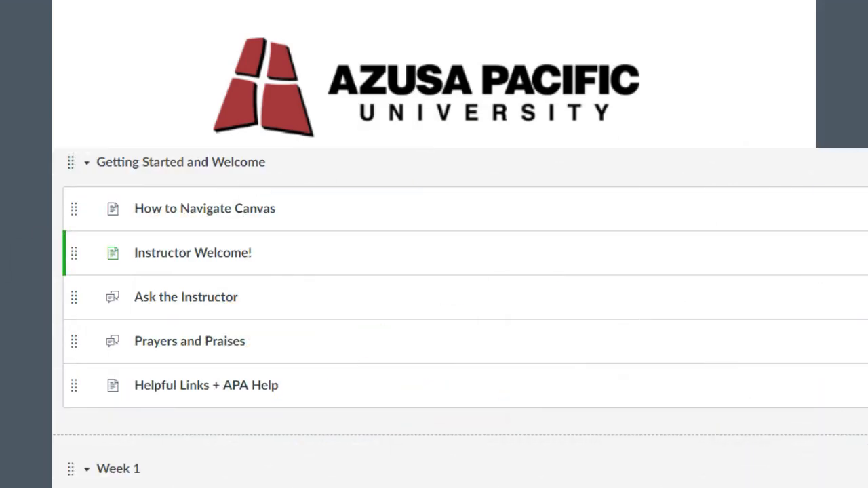